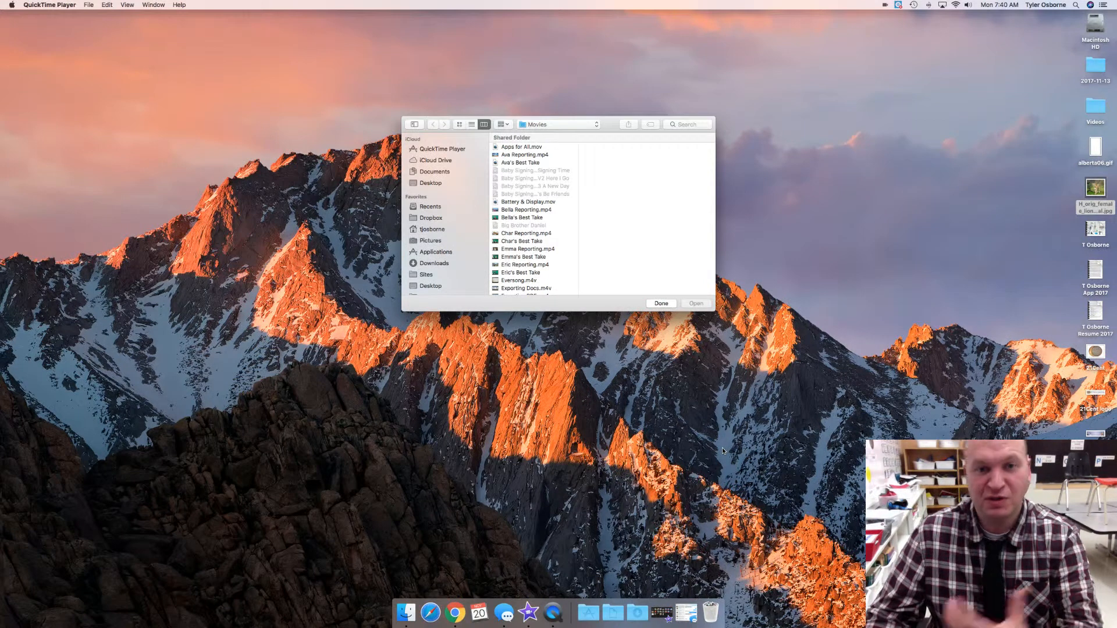
mouse_move(707, 383)
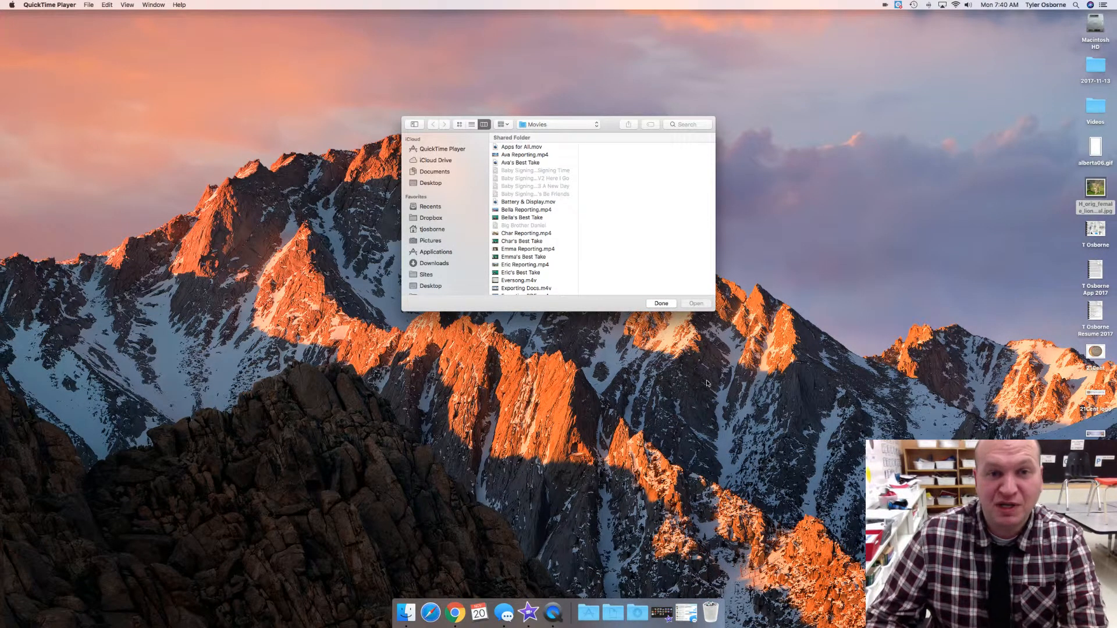
mouse_move(704, 392)
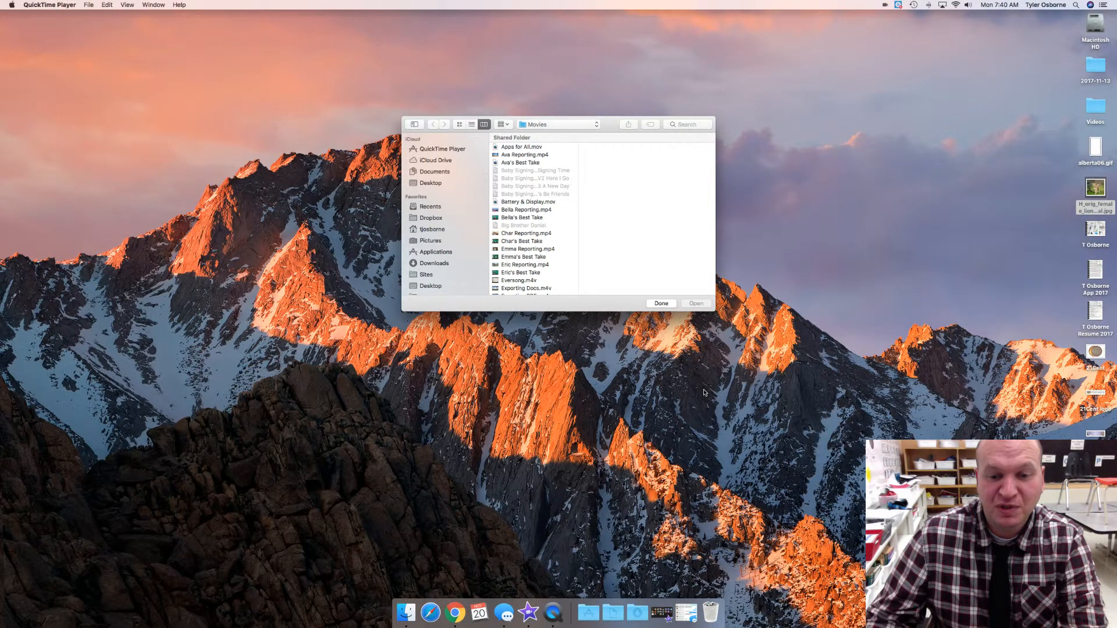
- Show the File menu's New Movie, Audio and Screen Recording options
click(89, 5)
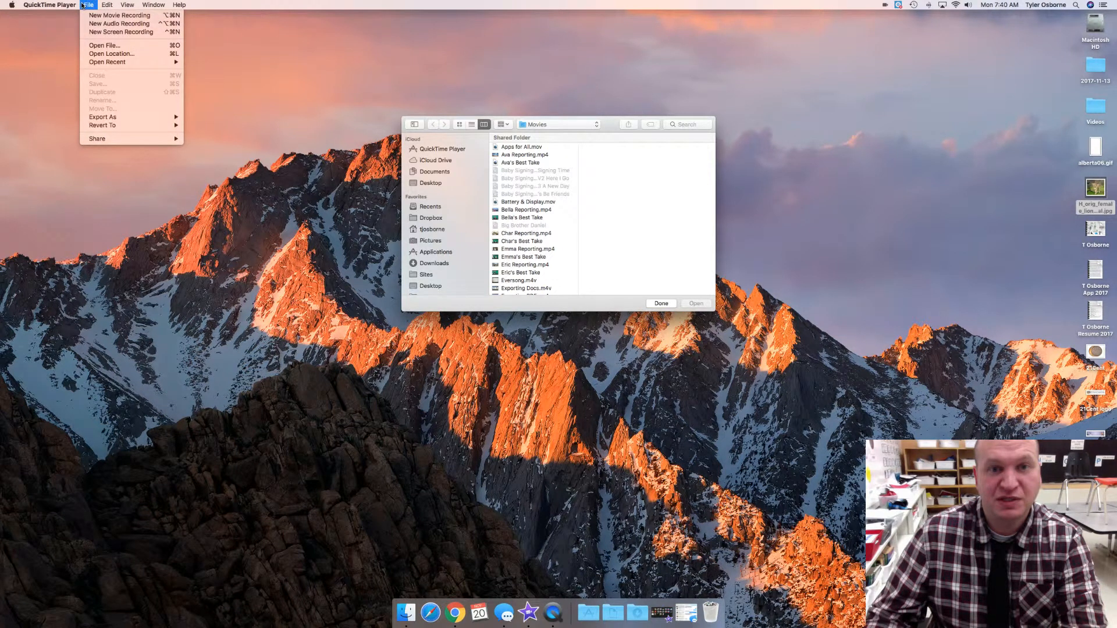
mouse_move(580, 265)
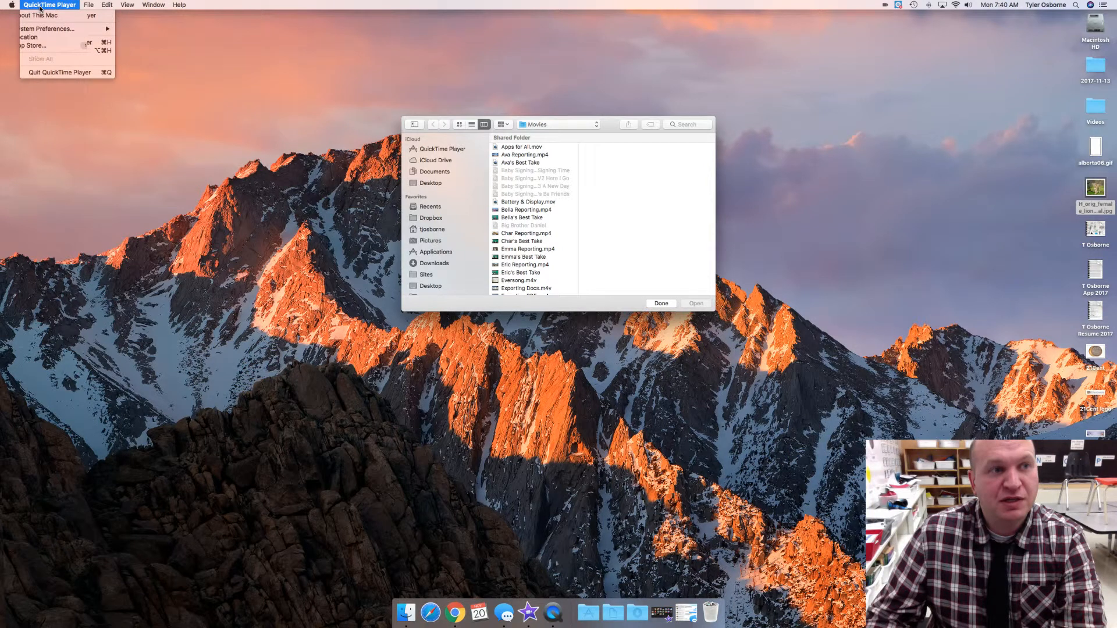
click(89, 6)
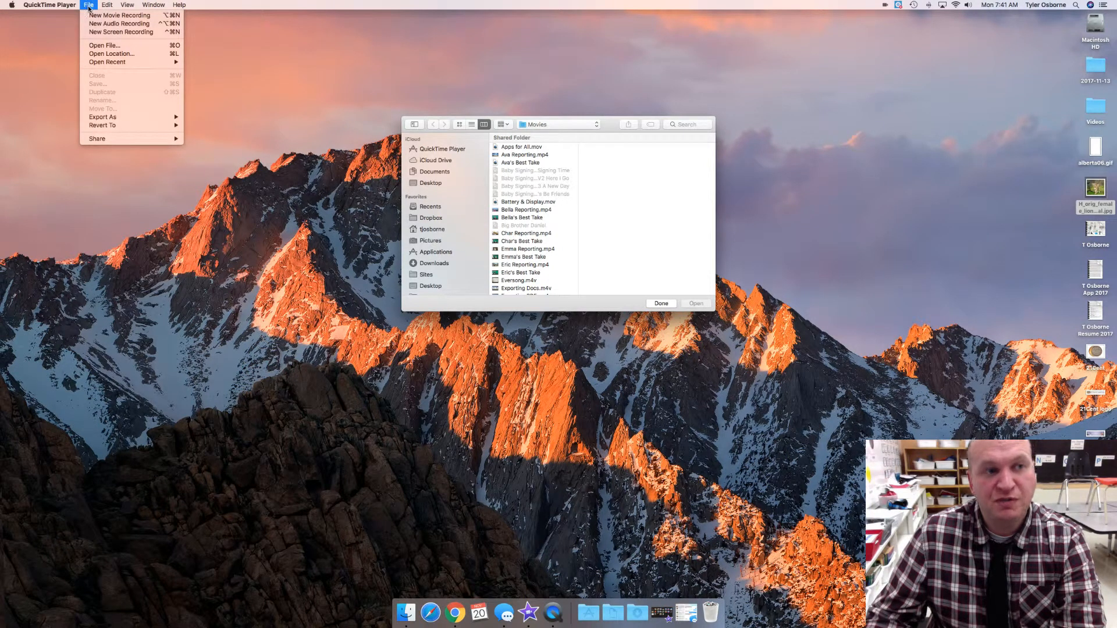
mouse_move(118, 24)
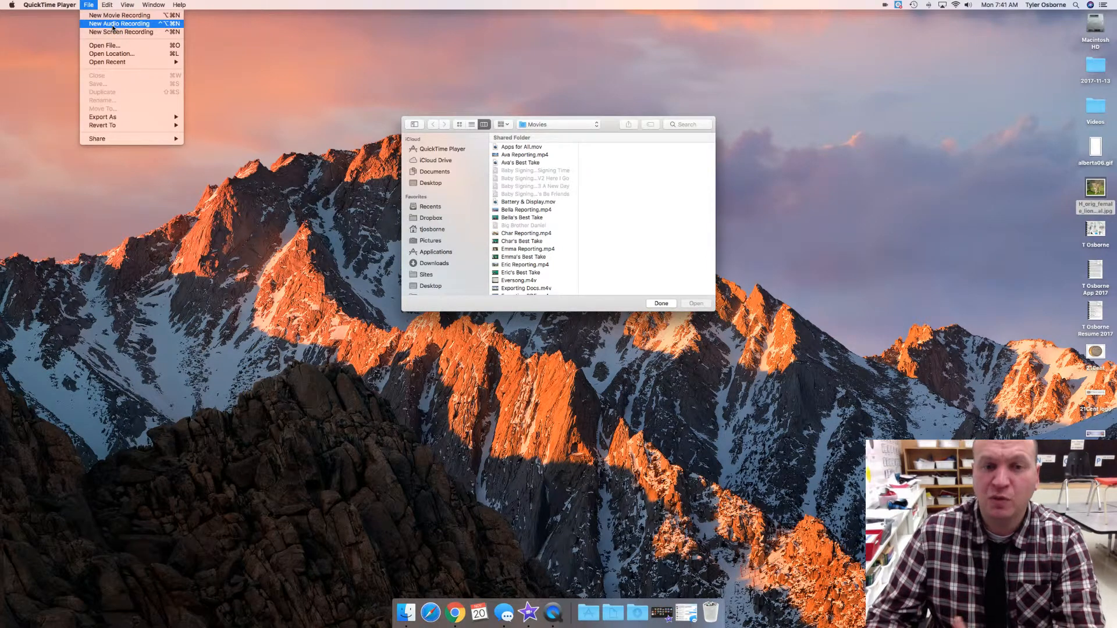
mouse_move(121, 32)
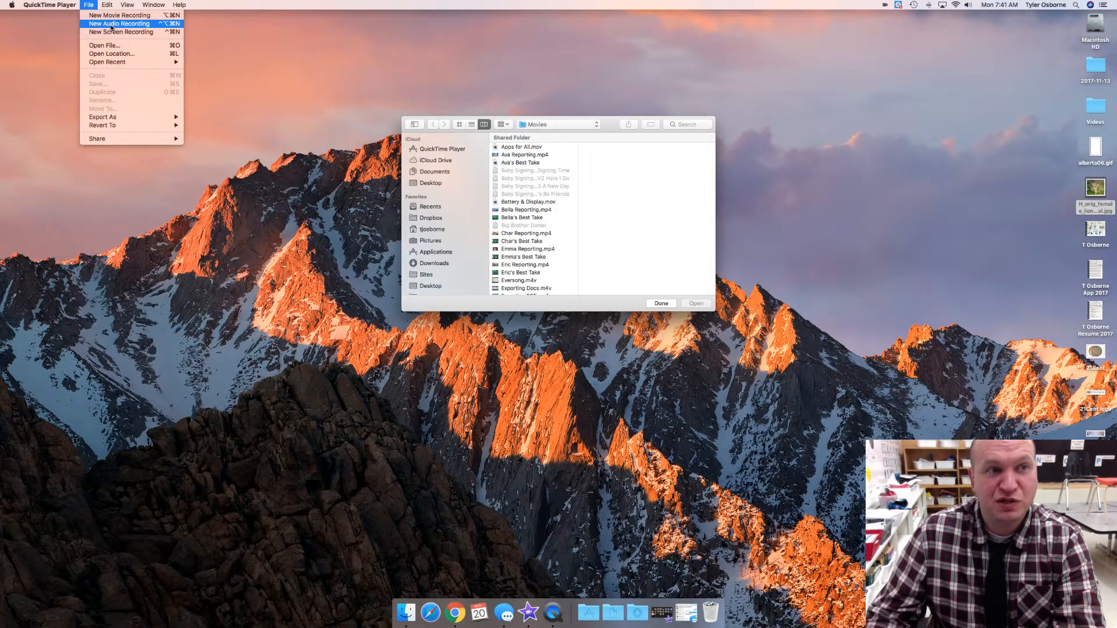
mouse_move(120, 32)
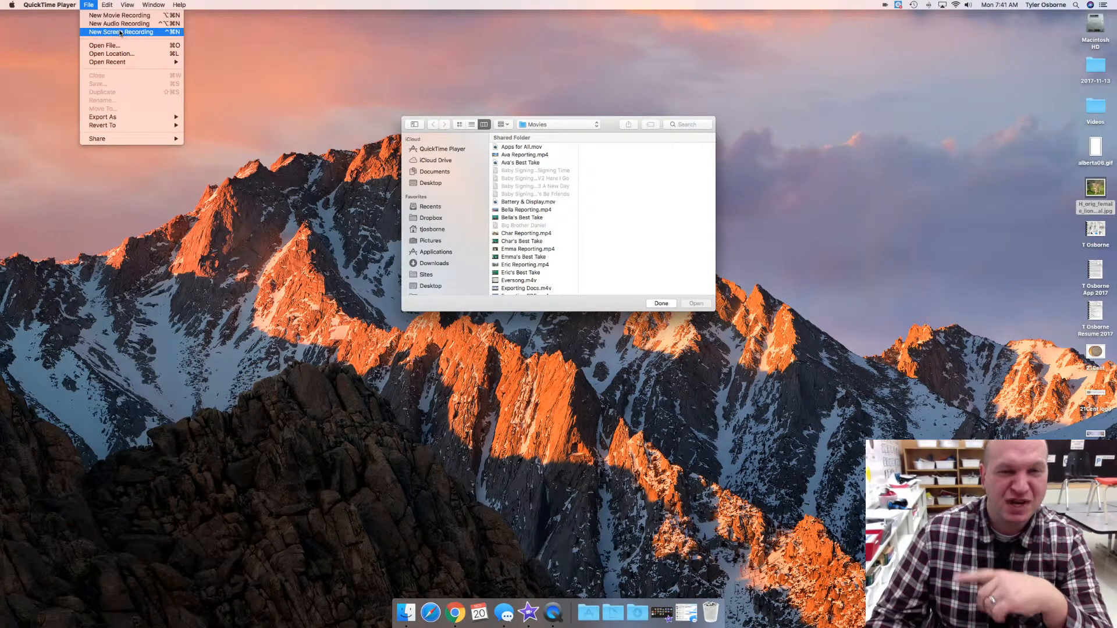
mouse_move(118, 23)
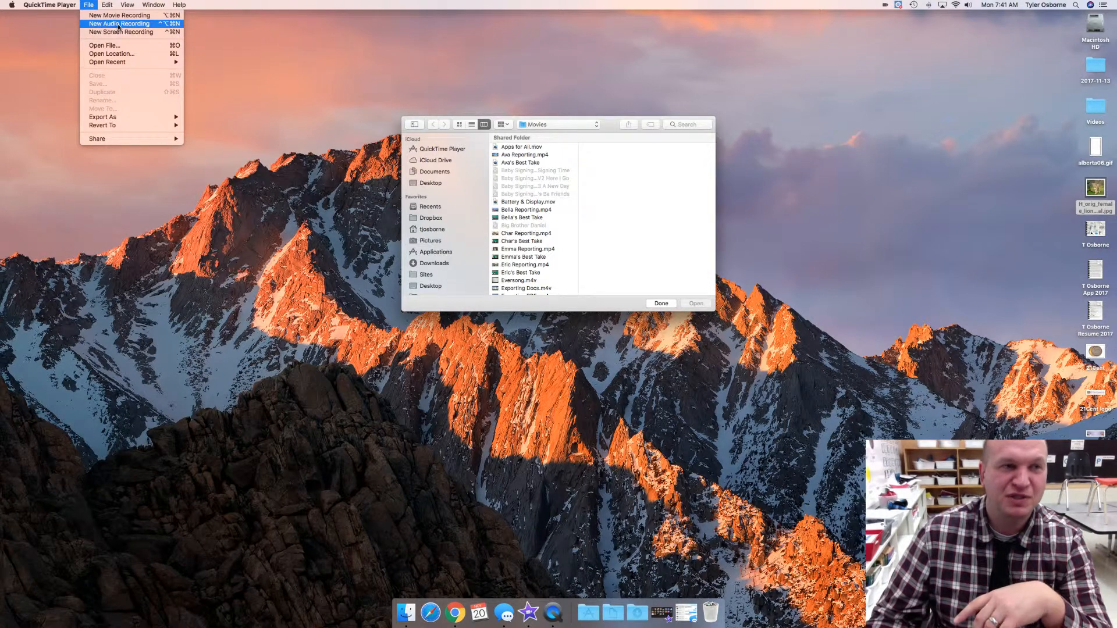
mouse_move(118, 15)
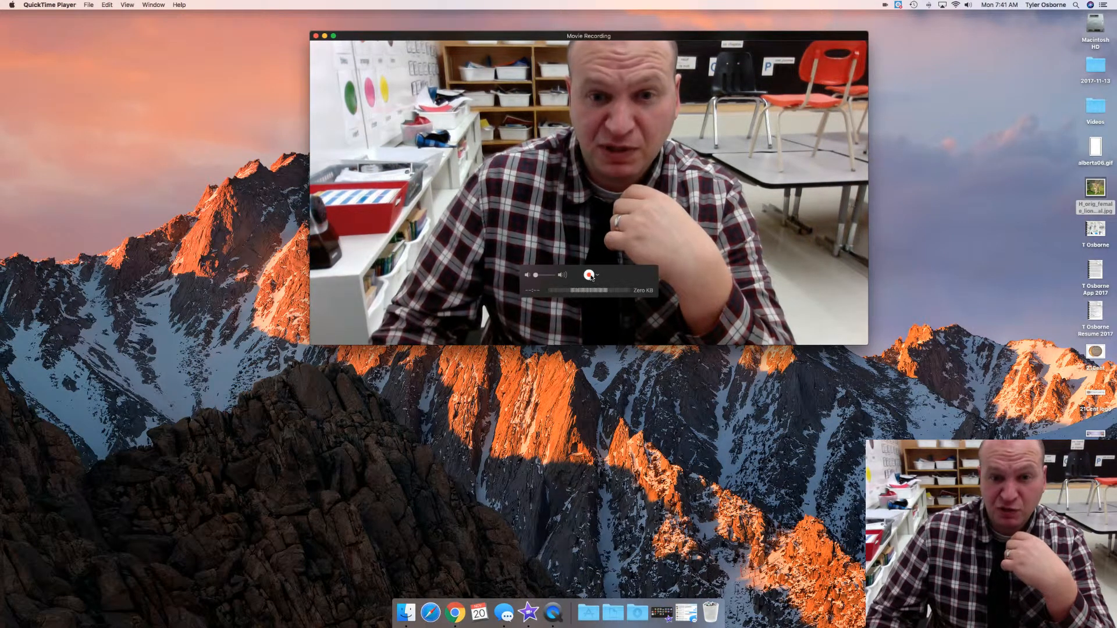
- Record a roughly fourteen-second webcam movie with the red record button
click(590, 275)
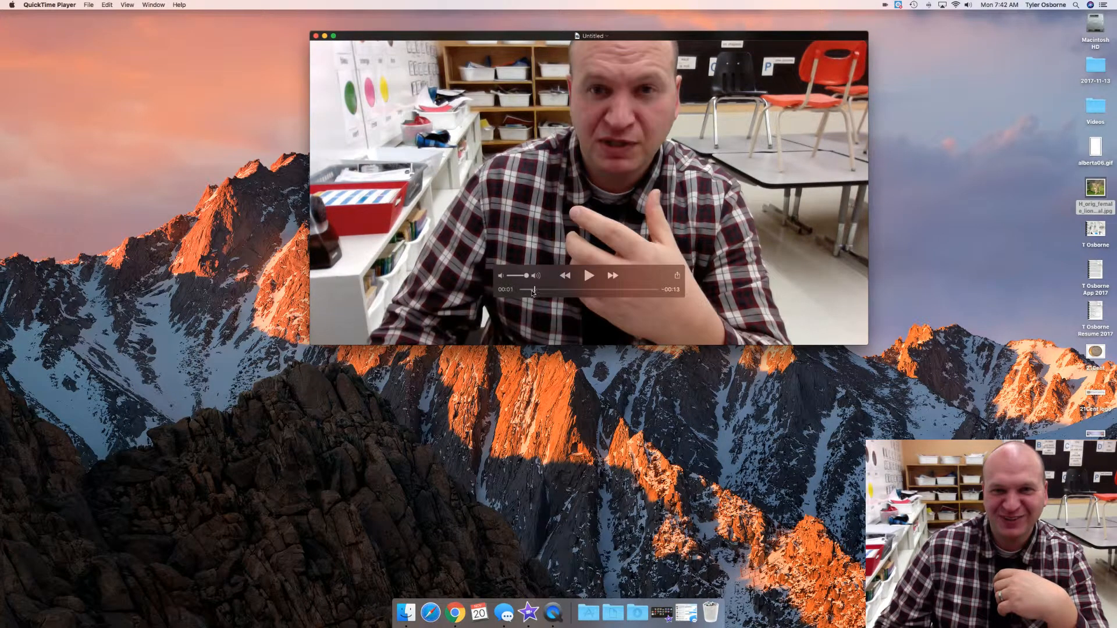
mouse_move(359, 40)
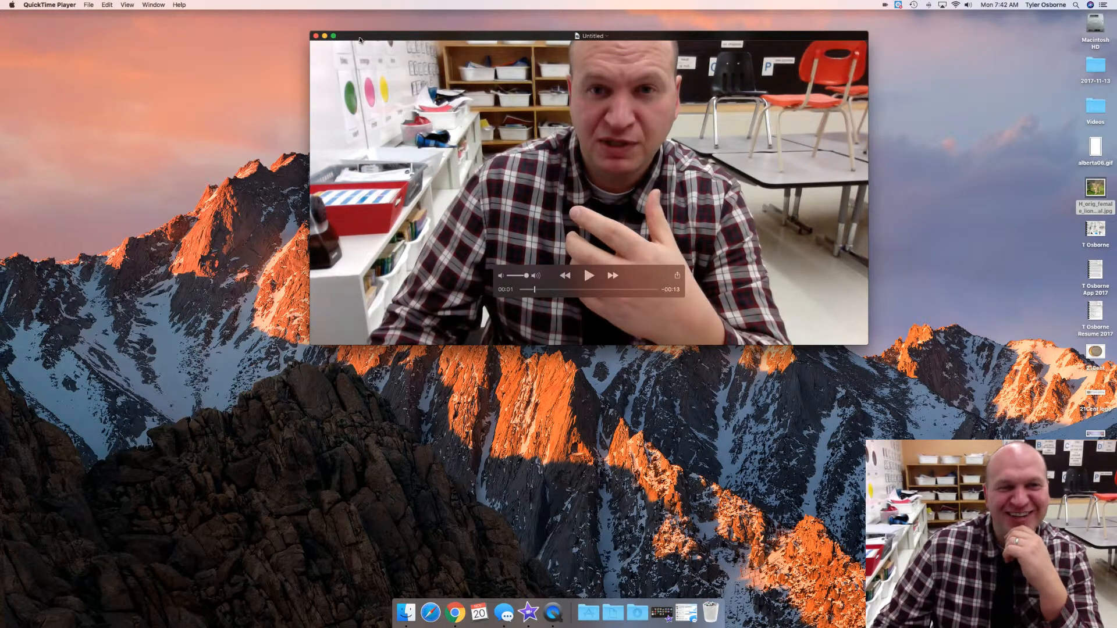
- Drag the Untitled movie window a little down and to the right
drag(588, 35, 629, 54)
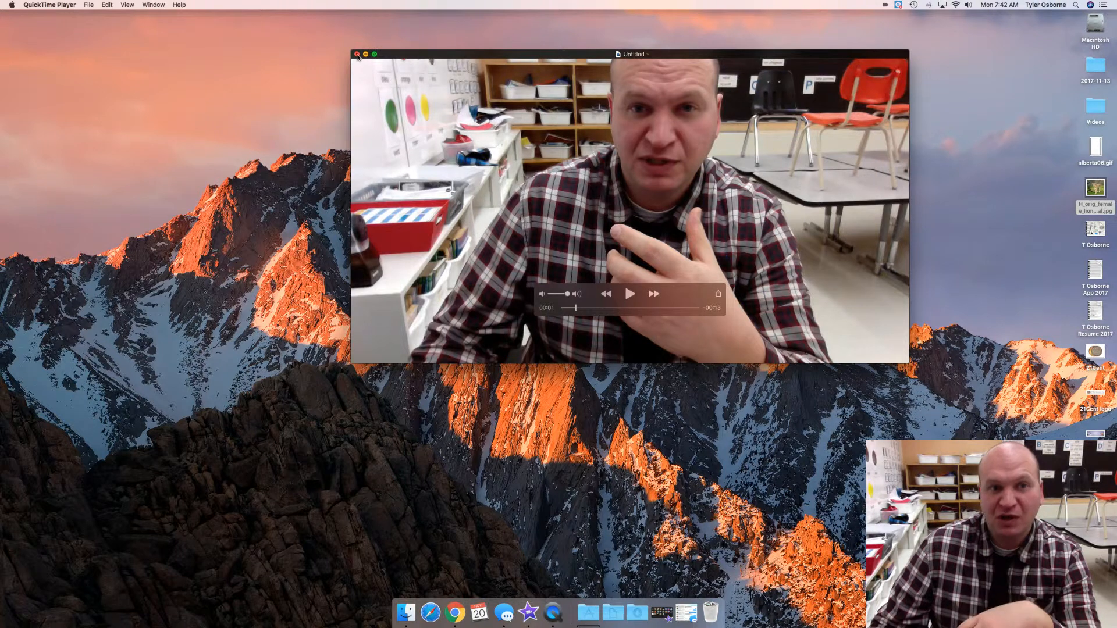
- Close the Untitled webcam clip and choose Delete instead of saving
click(357, 54)
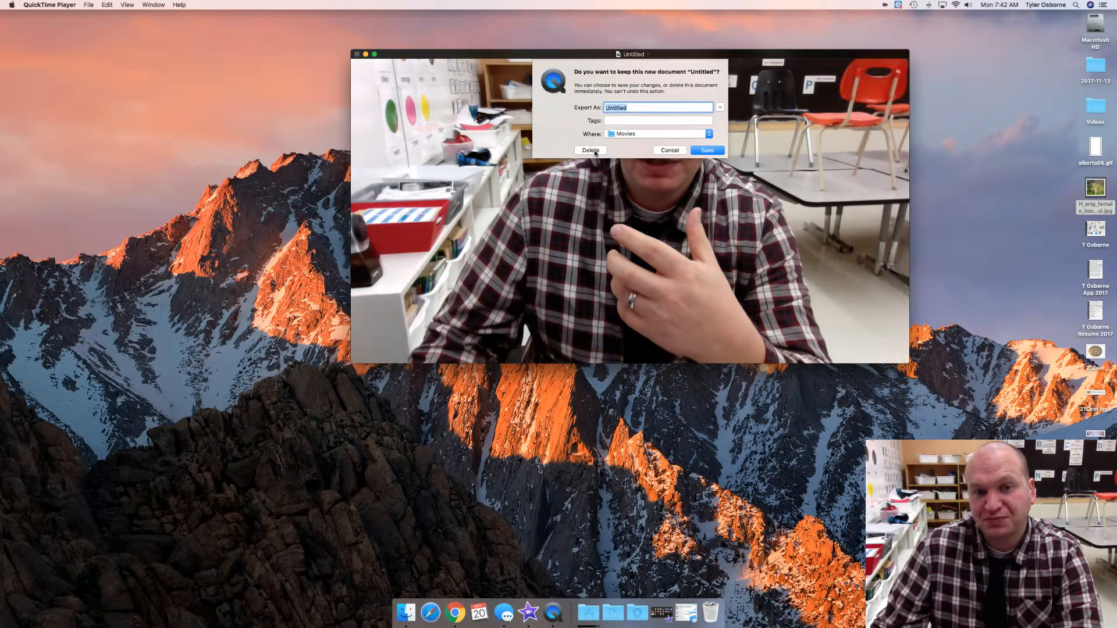
click(589, 150)
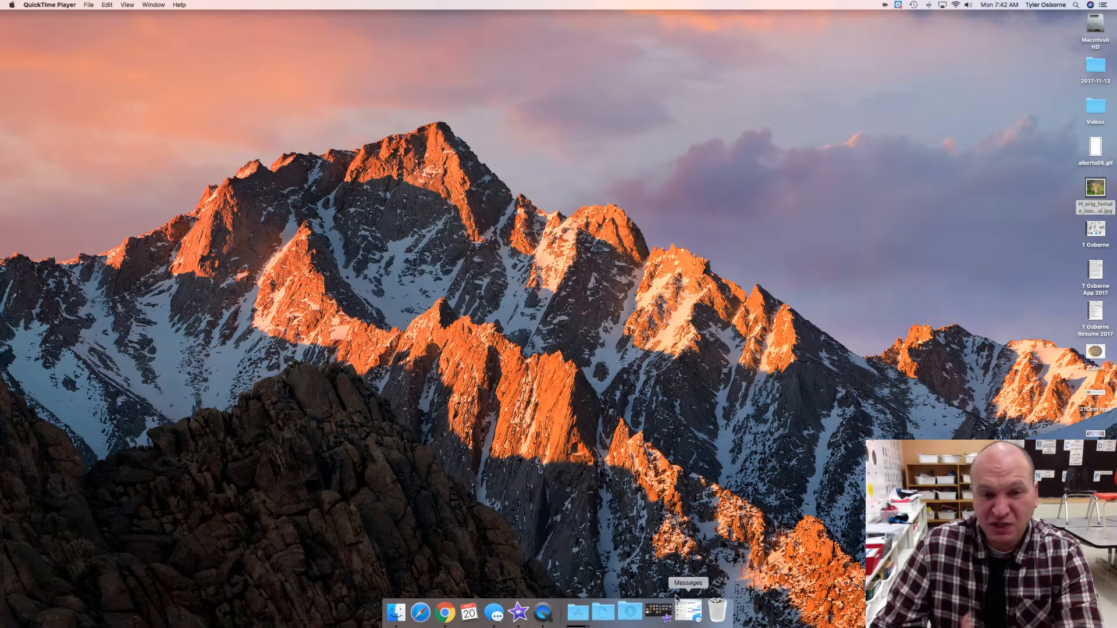
mouse_move(660, 611)
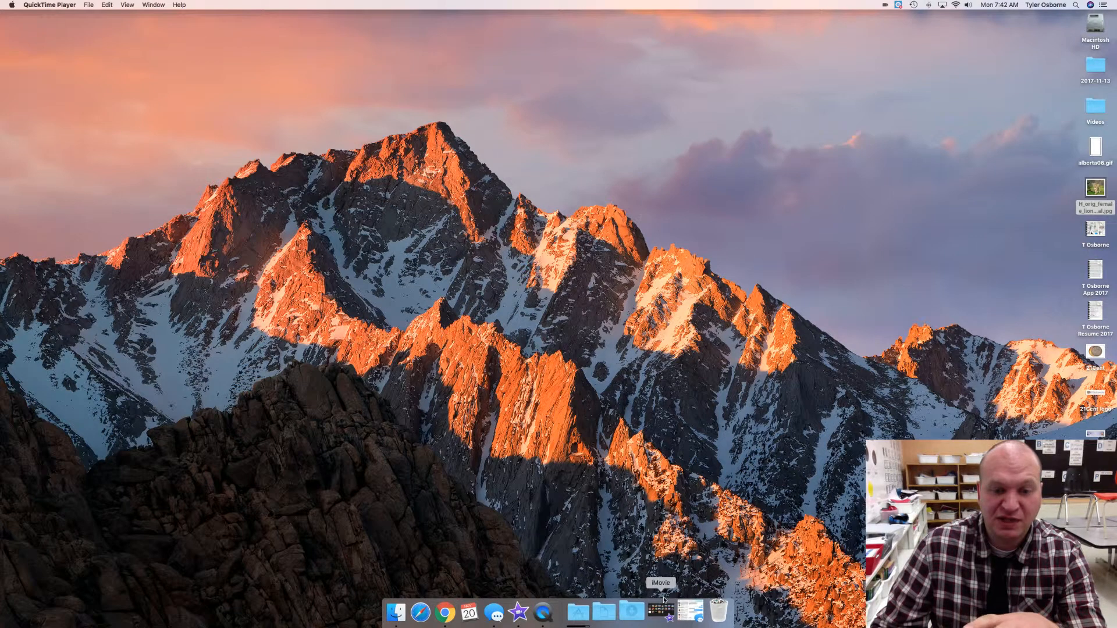
mouse_move(634, 610)
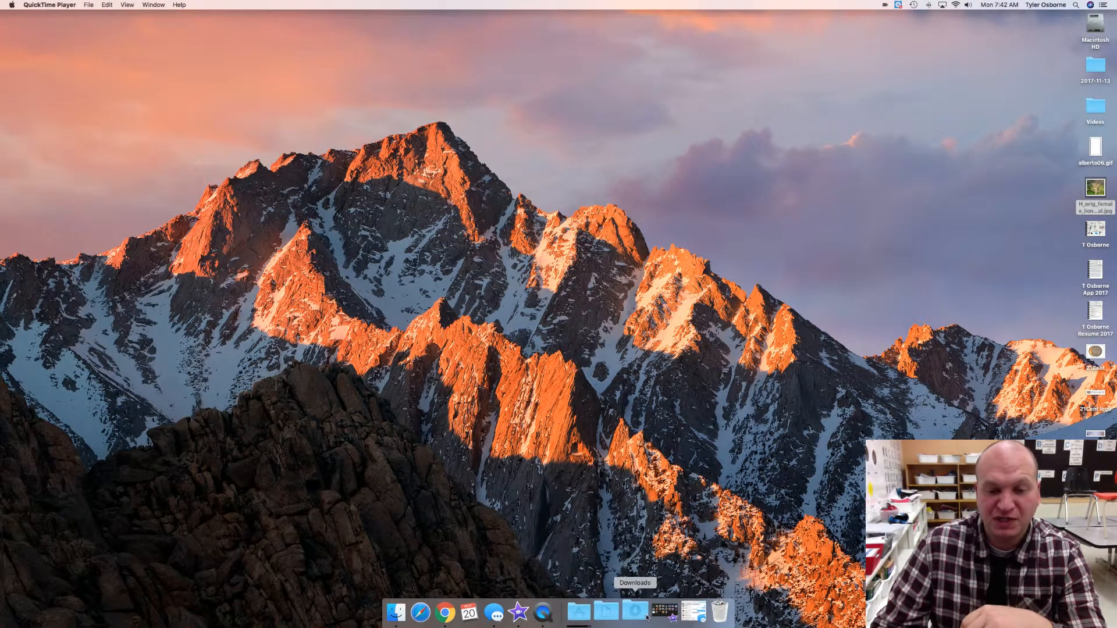